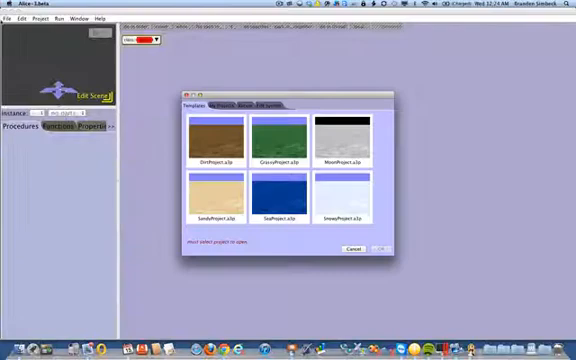
Step: Browse the File System tab and open the assignment .a3p project
{"action": "left_click", "coordinate": [269, 104]}
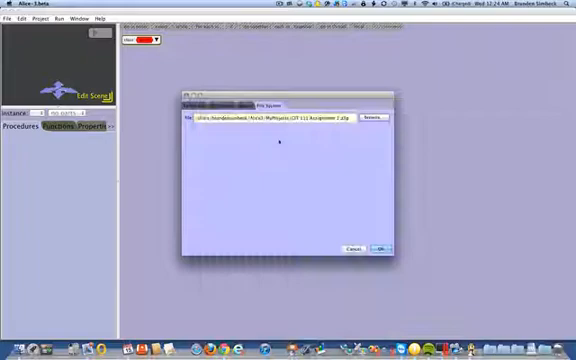
{"action": "left_click", "coordinate": [378, 247]}
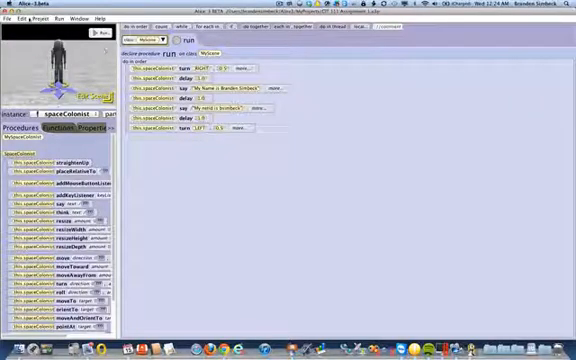
Step: Save the world through File > Save As as NetbeansTest on the Desktop
{"action": "left_click", "coordinate": [18, 17]}
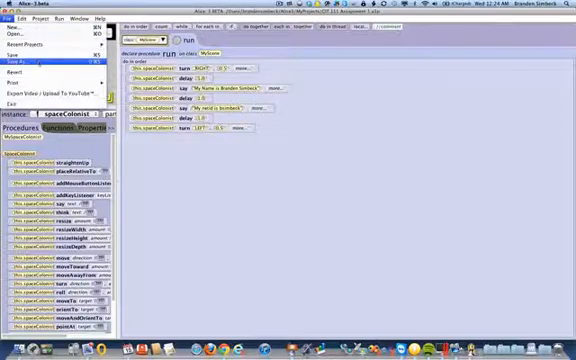
{"action": "left_click", "coordinate": [28, 63]}
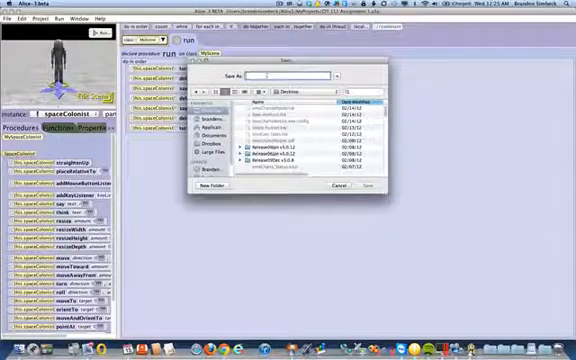
{"action": "type", "text": "testing"}
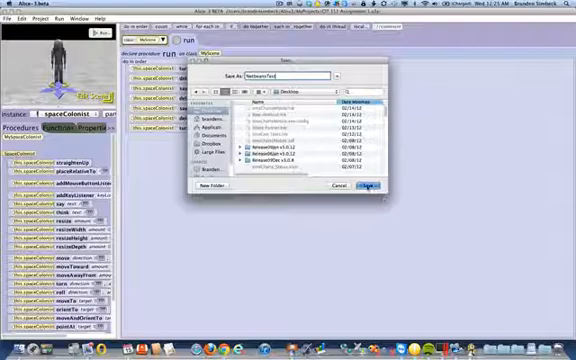
{"action": "left_click", "coordinate": [368, 189]}
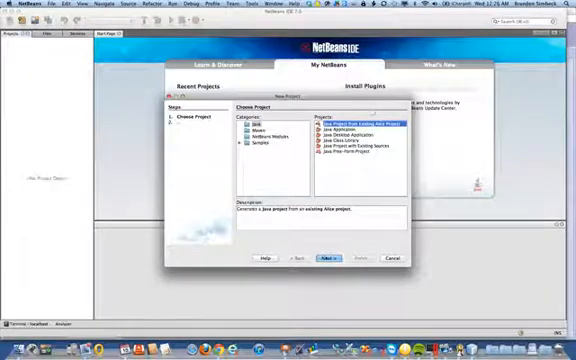
{"action": "left_click", "coordinate": [331, 259]}
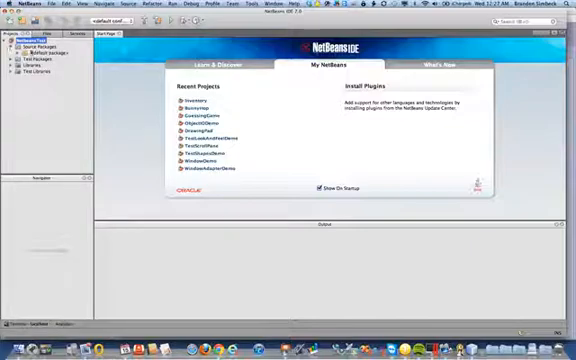
Step: Expand the NetBeansTest source package in the Projects pane to reach MyScene.java
{"action": "left_click", "coordinate": [22, 47]}
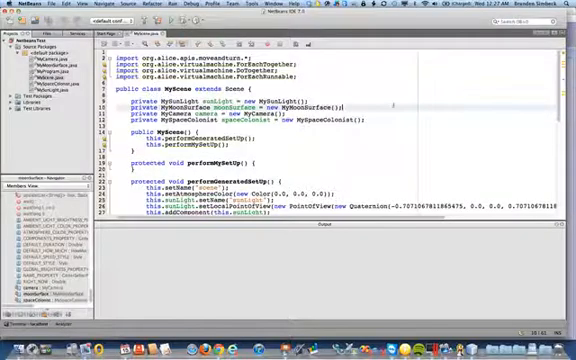
{"action": "scroll", "scroll_direction": "down", "scroll_amount": 3}
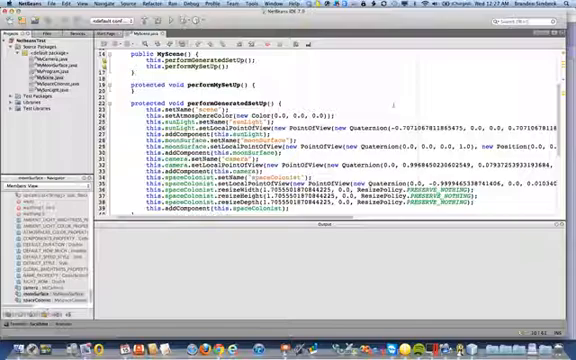
{"action": "scroll", "scroll_direction": "down", "scroll_amount": 3}
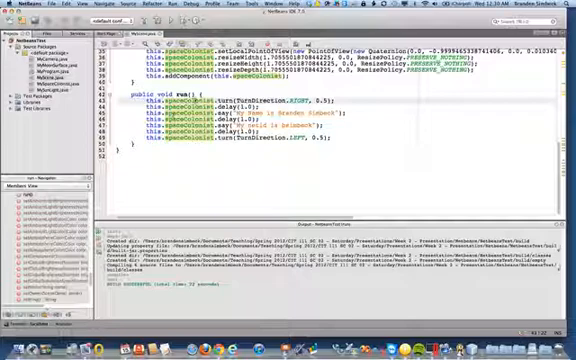
{"action": "mouse_move", "coordinate": [190, 98]}
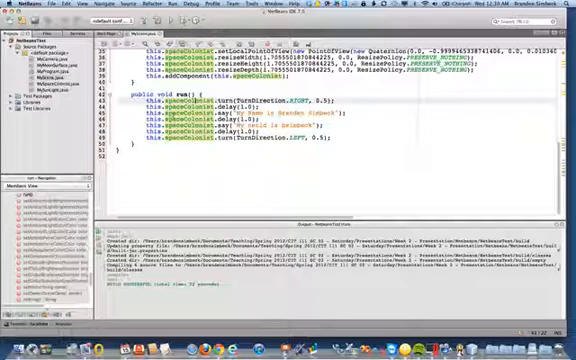